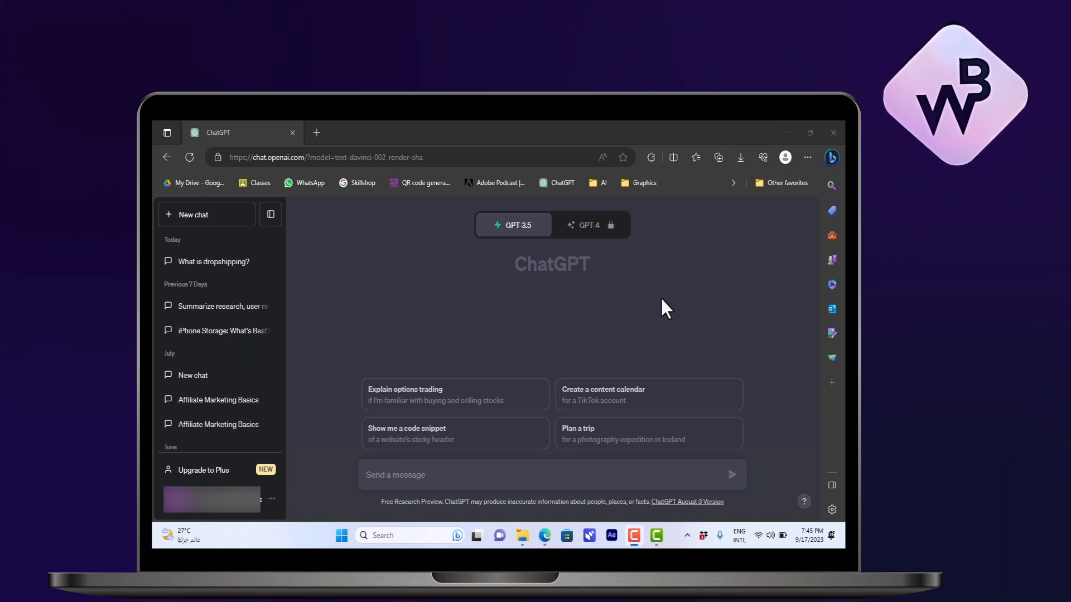
# Ask ChatGPT to 'explain what insulin resistance is' in a new chat
pyautogui.click(512, 474)
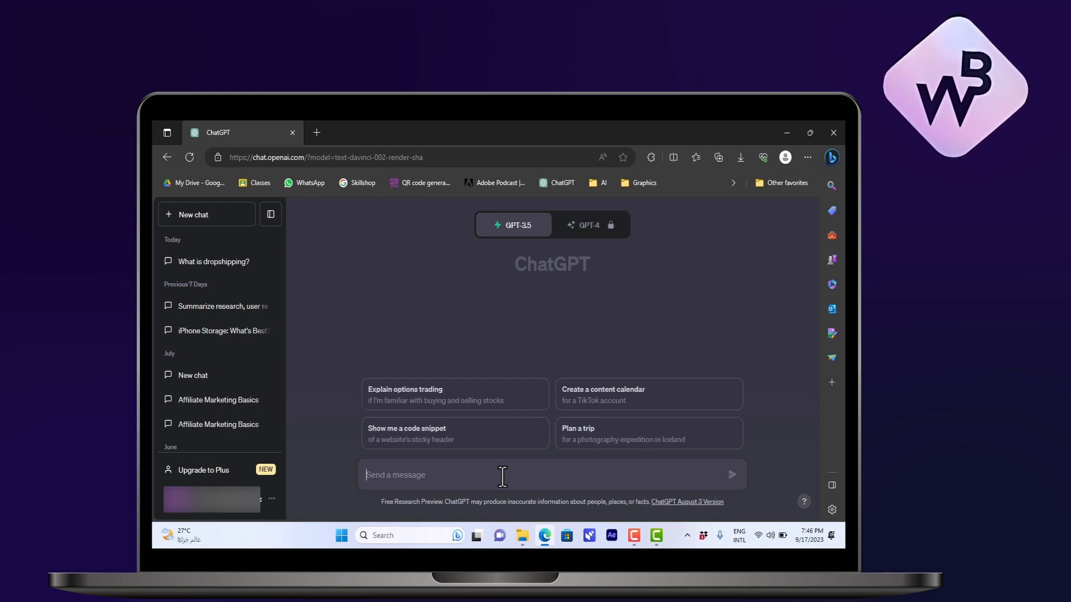
pyautogui.write('explain what insulin resistance')
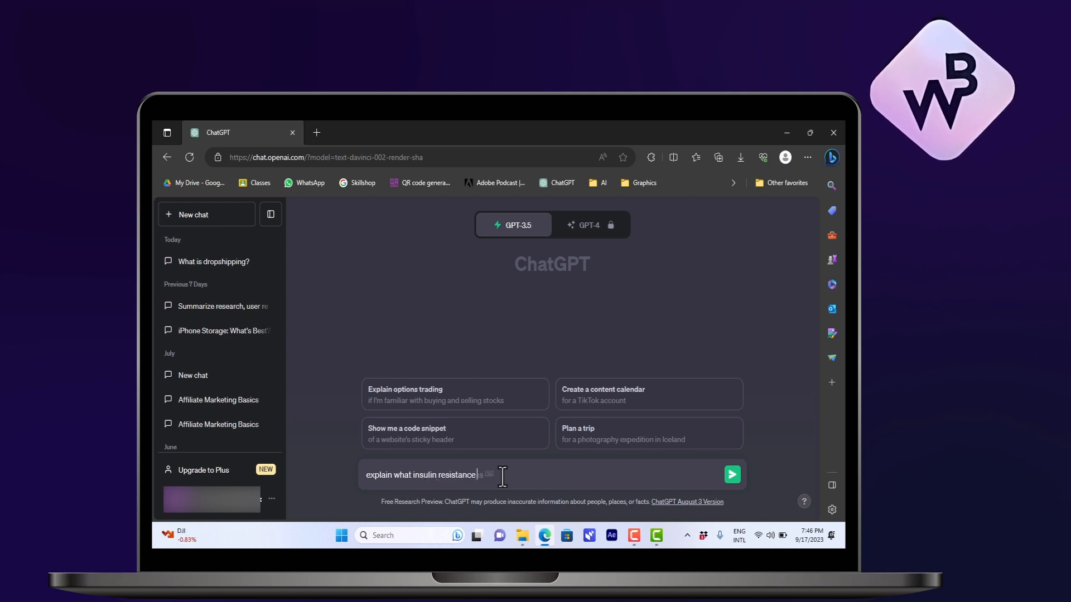
pyautogui.click(732, 474)
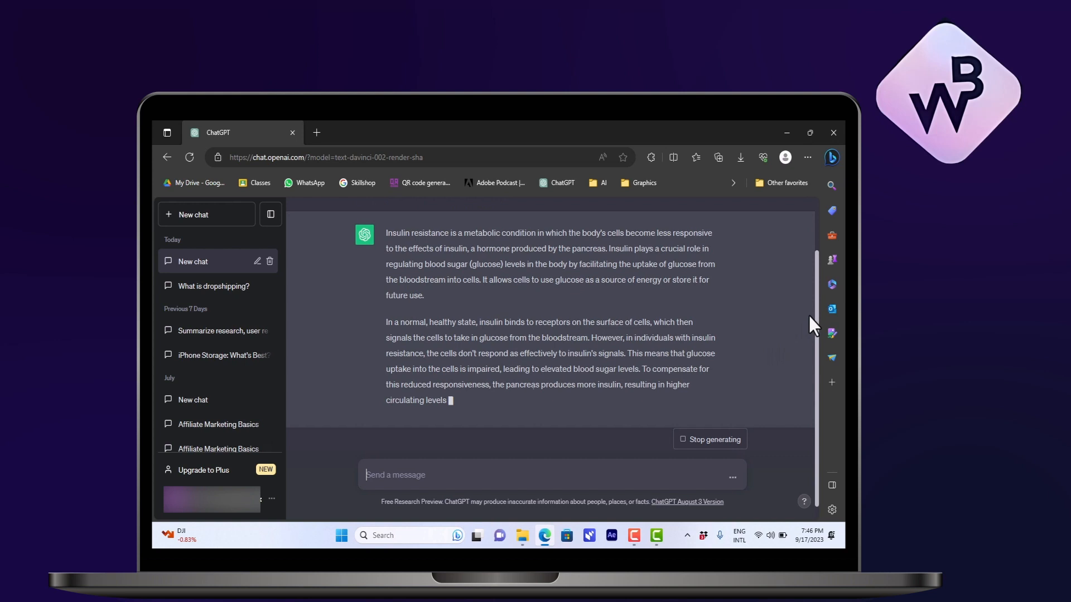
# Scroll through the insulin resistance answer covering causes, complications and management
pyautogui.scroll(-3)
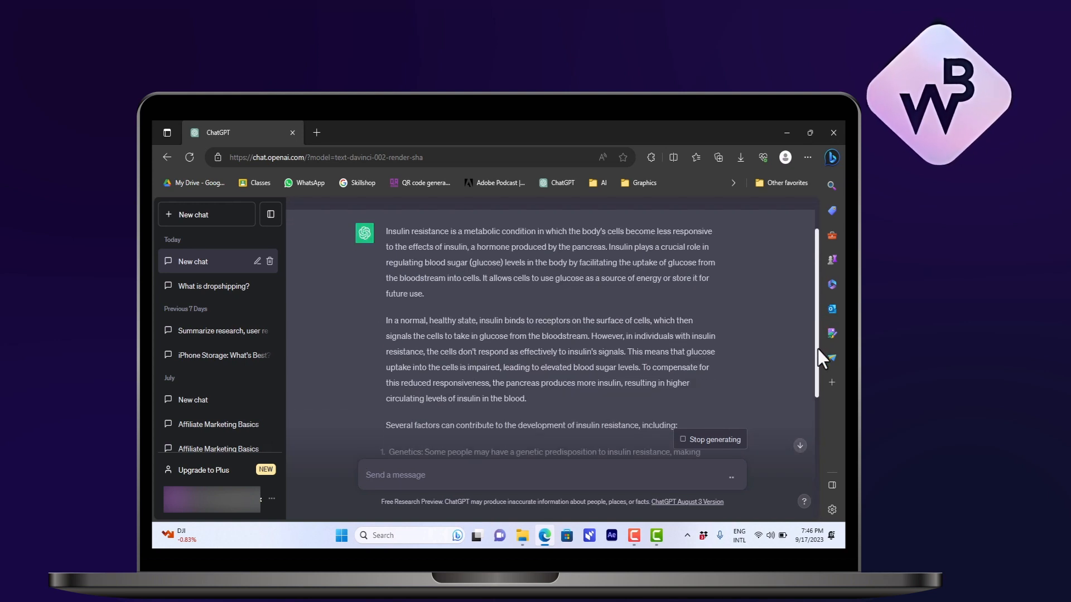
pyautogui.scroll(-3)
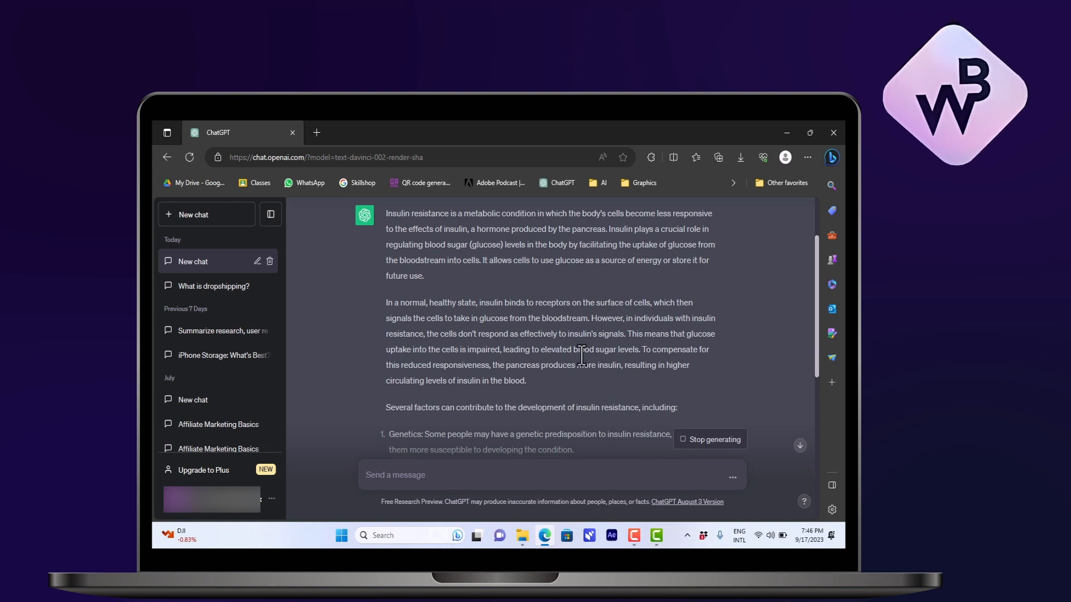
pyautogui.scroll(-3)
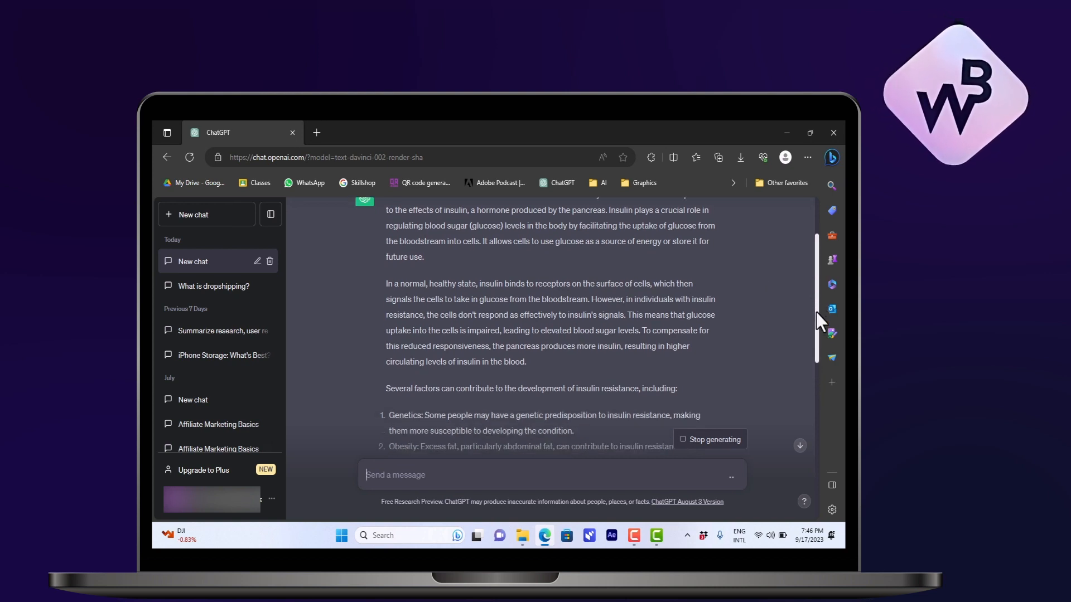
pyautogui.scroll(-3)
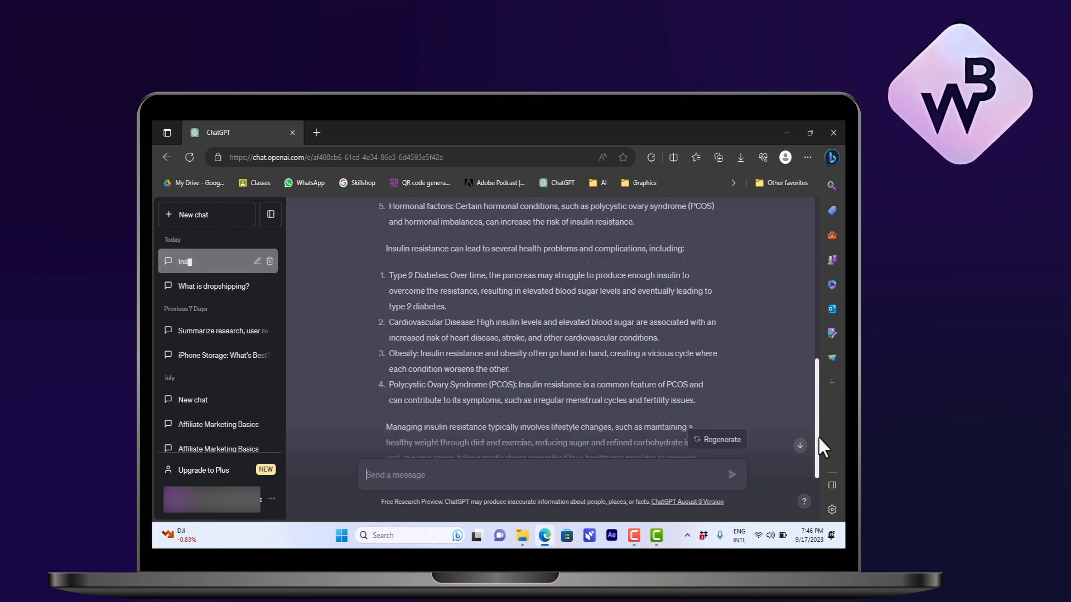
pyautogui.scroll(-3)
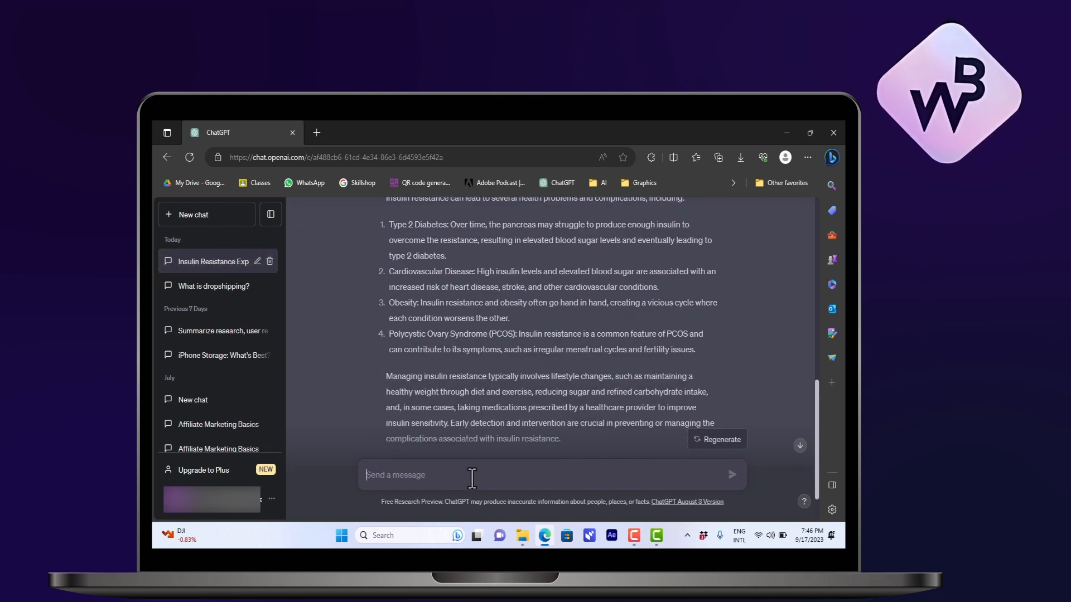
# Send the follow-up 'explain to me in deep details what insulin resistance is and what it does to the body'
pyautogui.write('explain to me in')
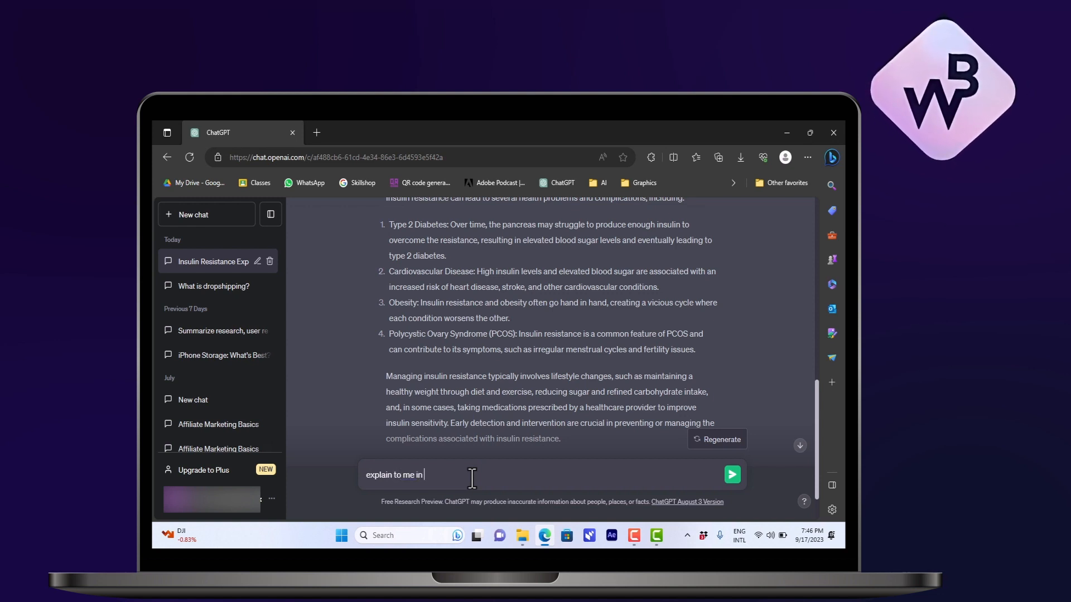
pyautogui.write('deep details')
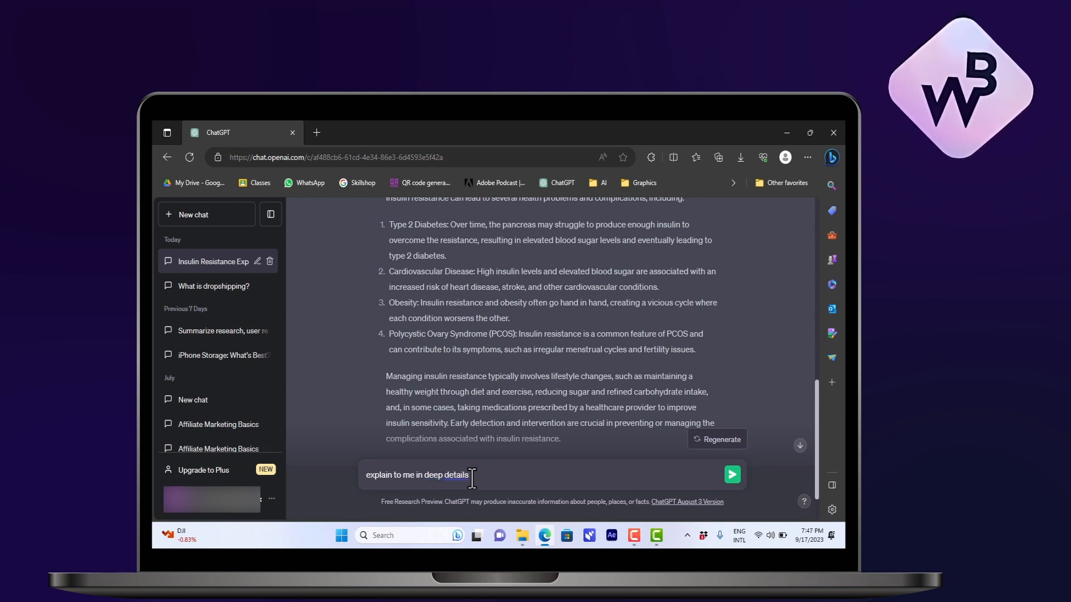
pyautogui.write('that i')
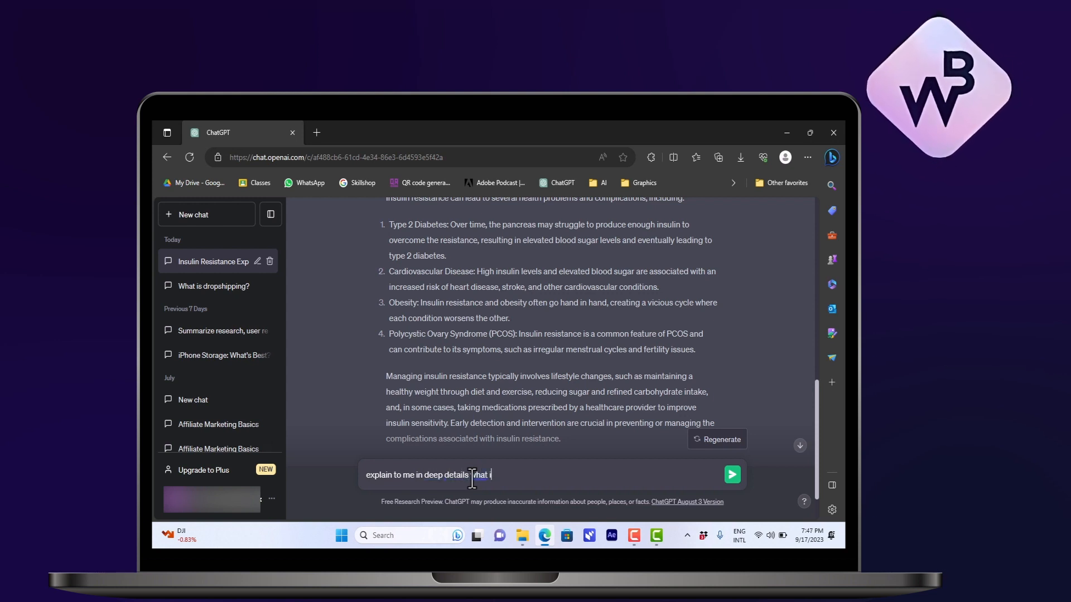
pyautogui.write('insulin resistance is')
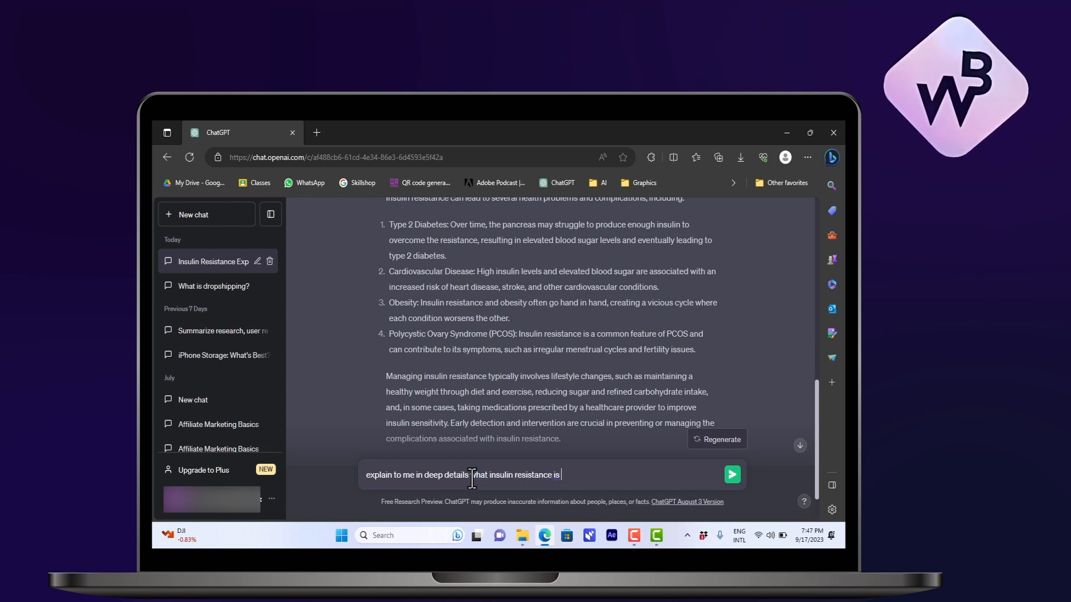
pyautogui.write('and what it does to the bo')
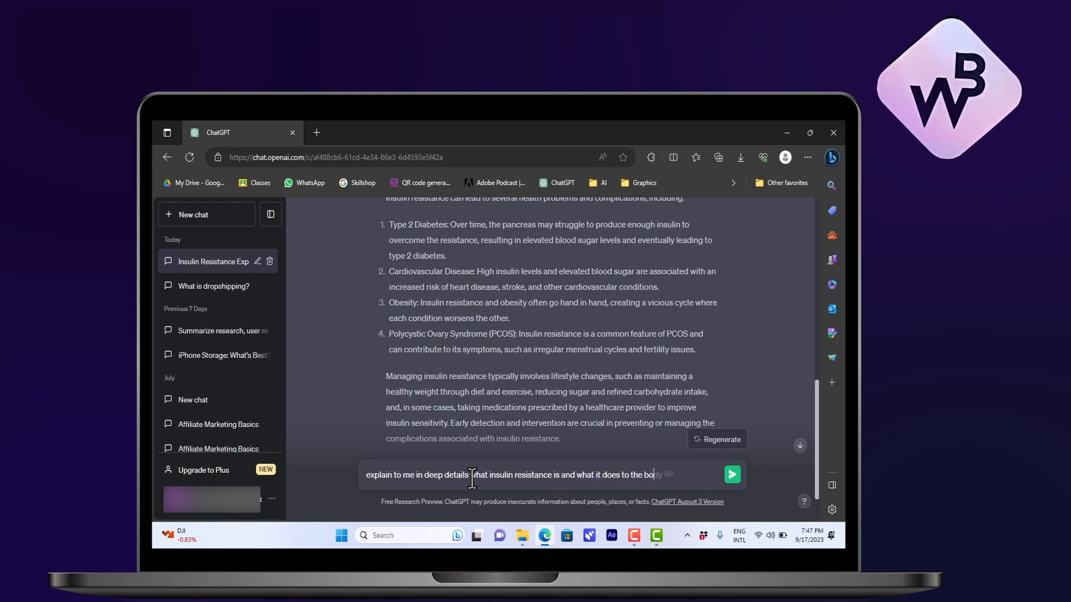
pyautogui.click(732, 475)
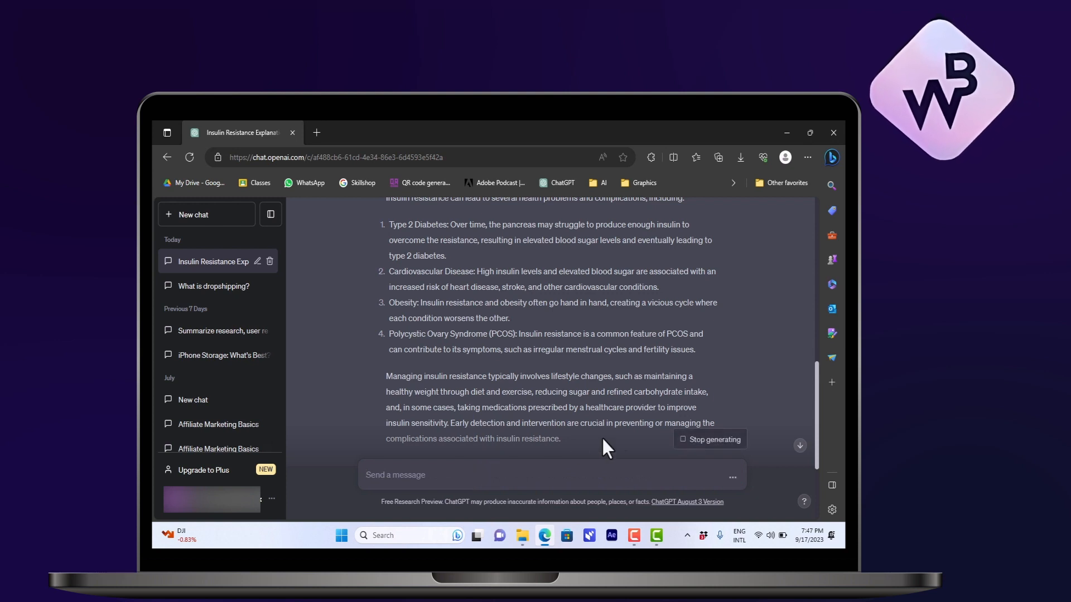
# Scroll through the streaming reply on insulin's normal role and how resistance develops
pyautogui.scroll(-3)
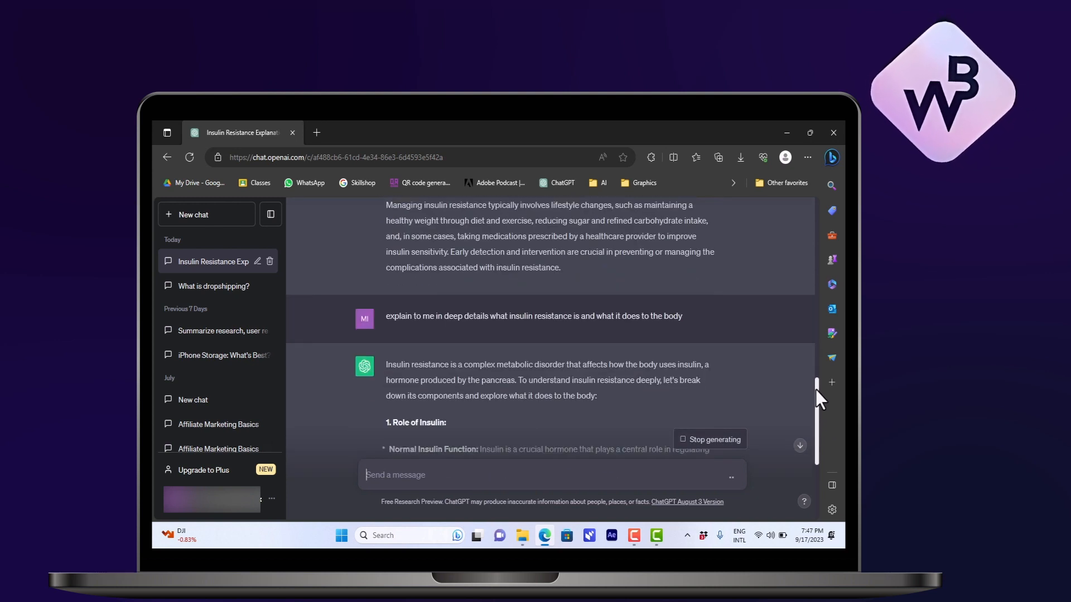
pyautogui.scroll(-3)
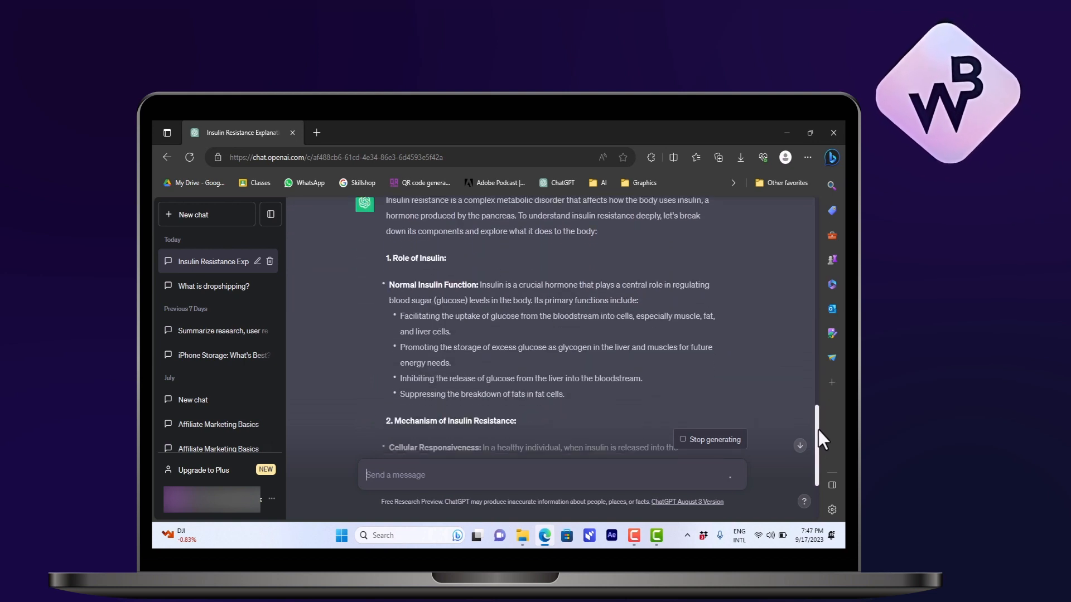
pyautogui.scroll(-3)
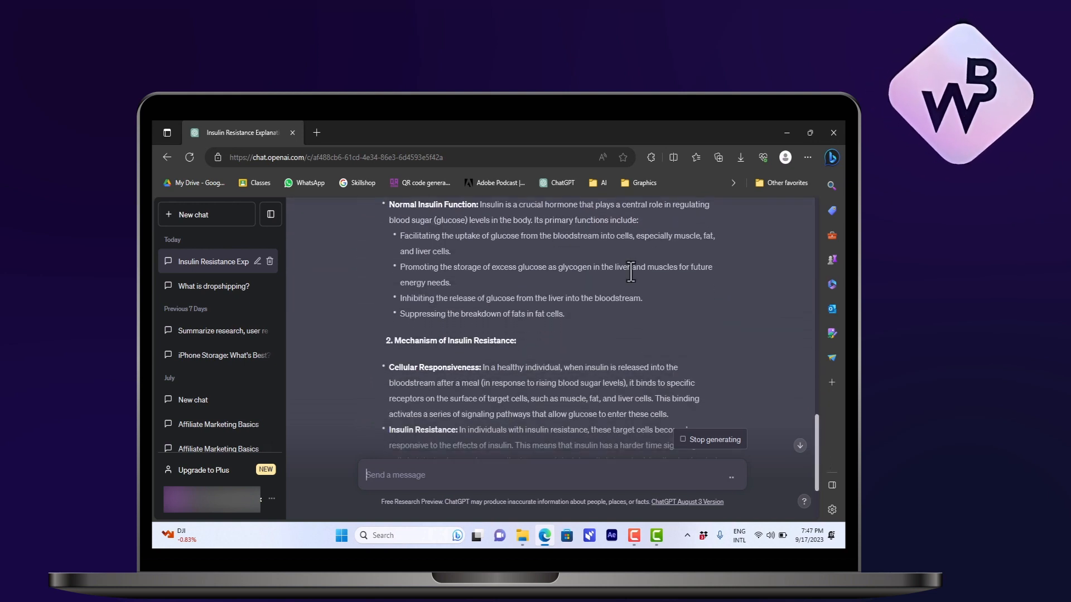
pyautogui.moveTo(472, 440)
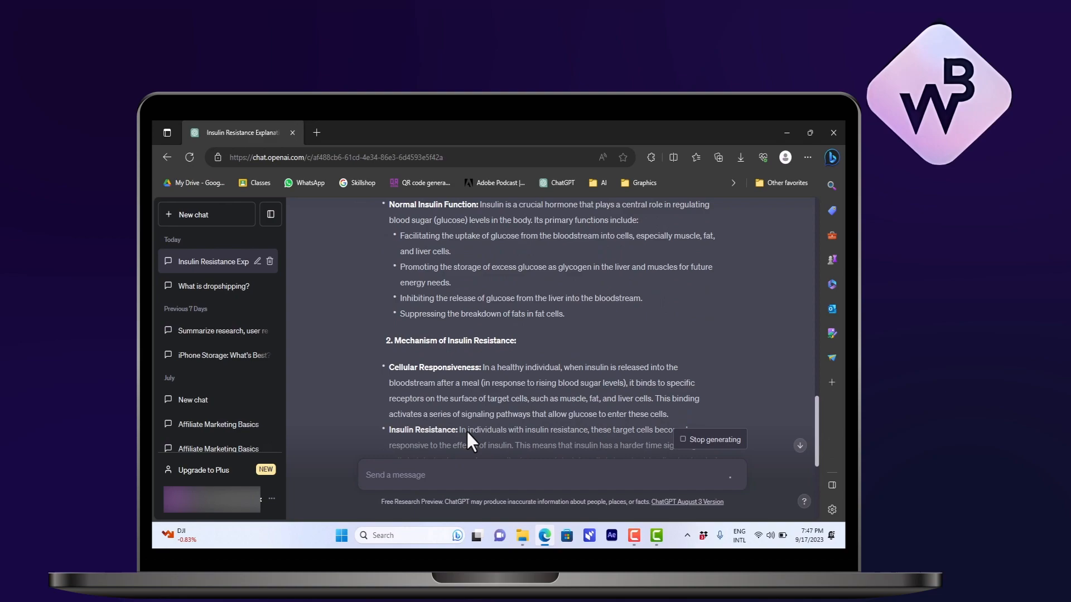